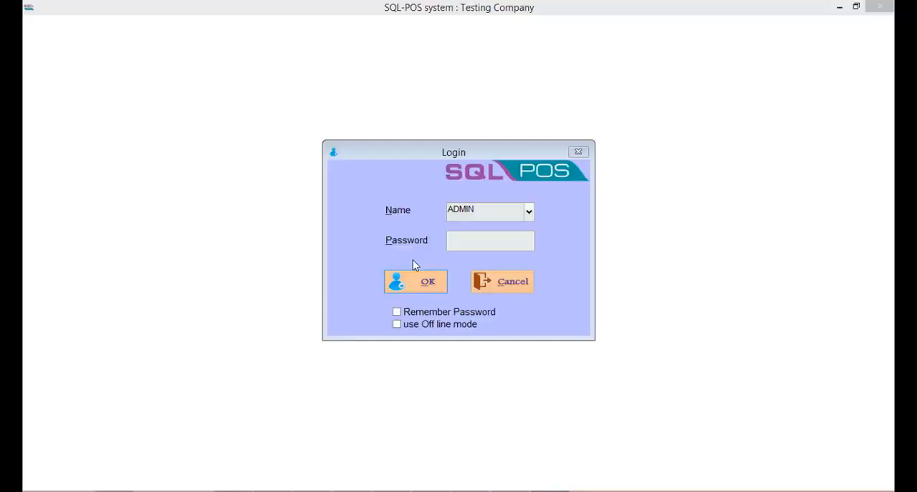
mouse_move(417, 258)
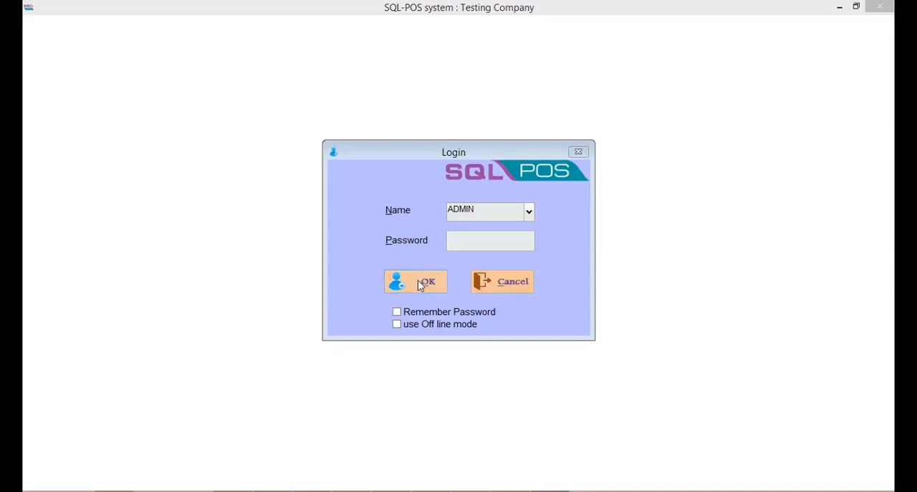
Log in and switch the POS screen setting to Touch Mode
click(416, 281)
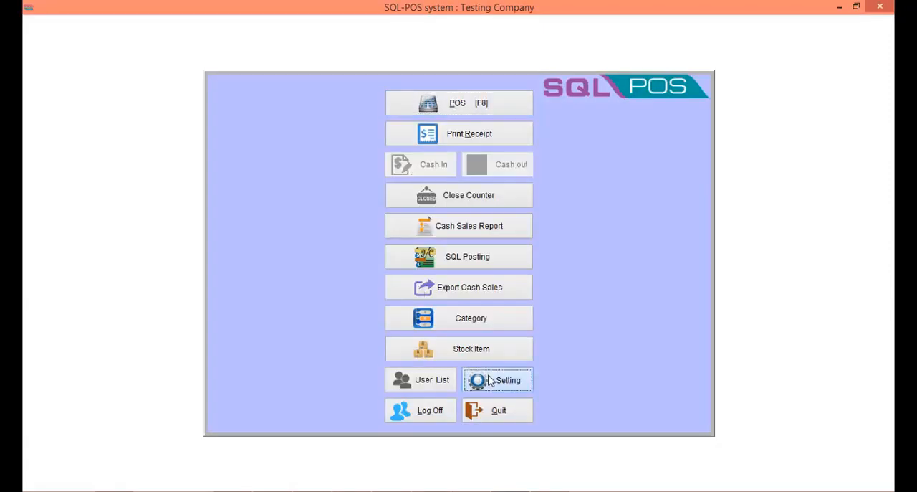
click(497, 379)
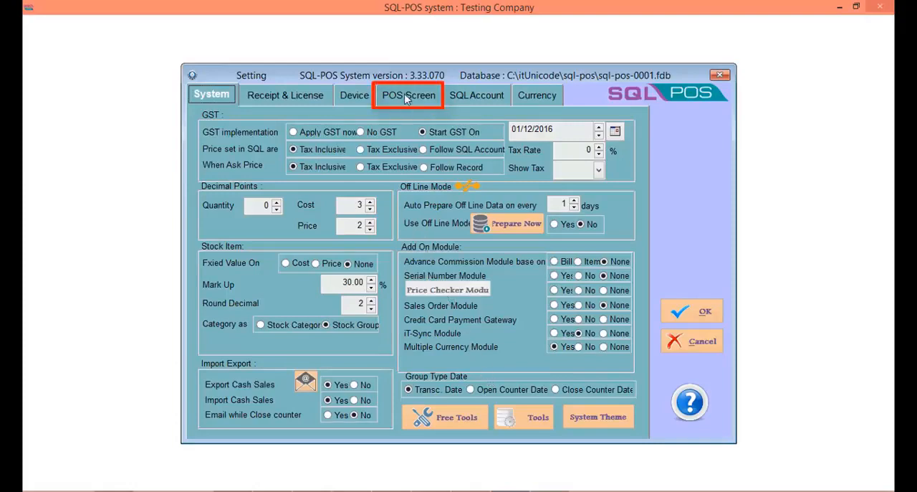
click(407, 95)
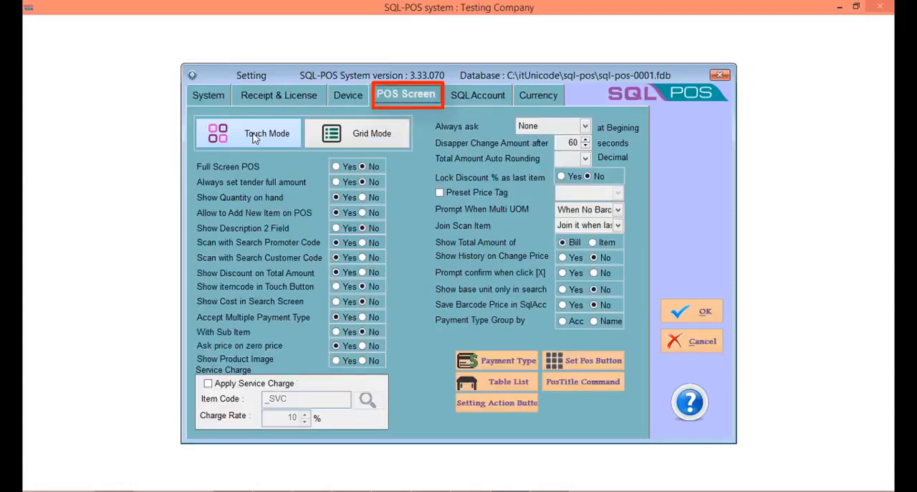
click(258, 134)
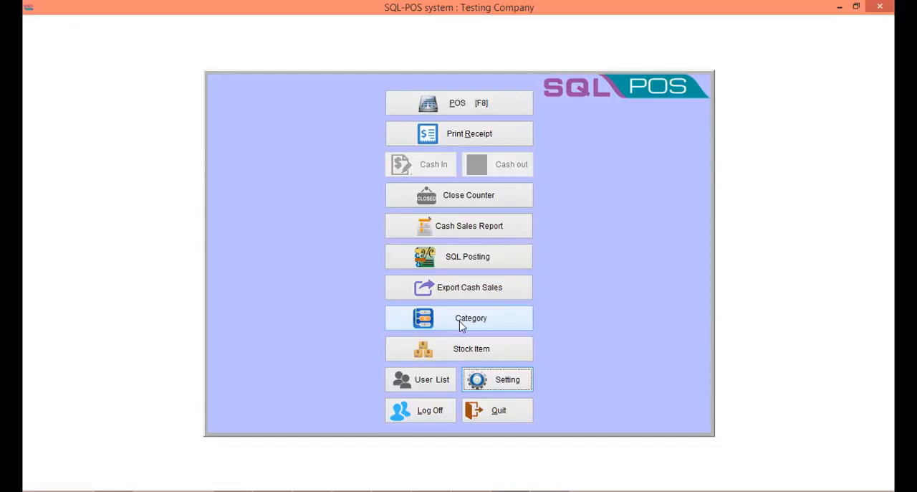
Start a new category with code VEGETABLE and name VEGETABLE
click(459, 318)
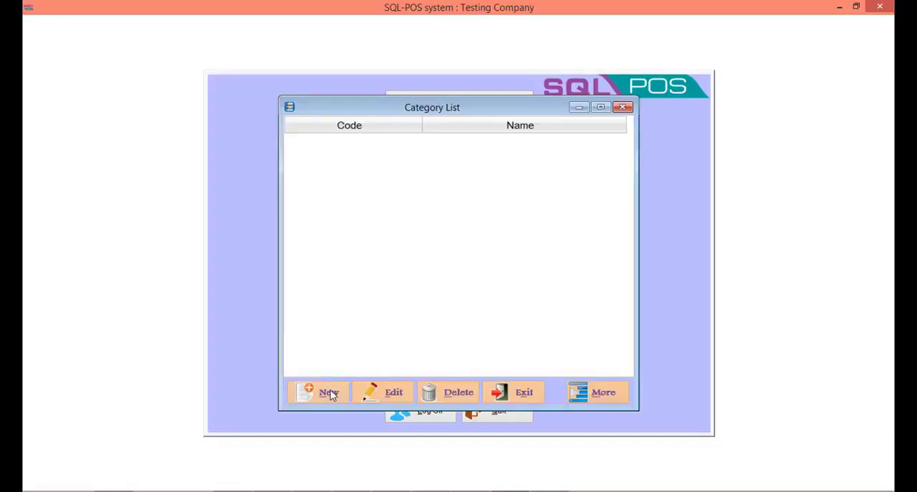
click(325, 392)
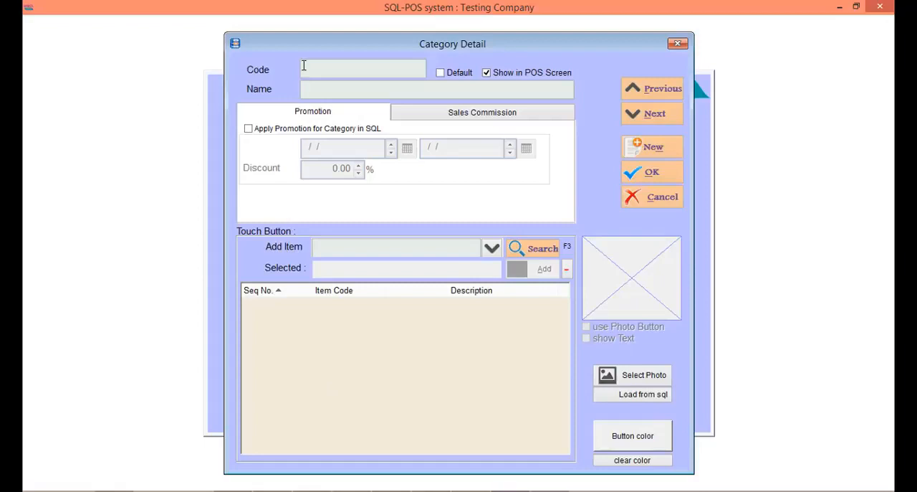
text(VEGET)
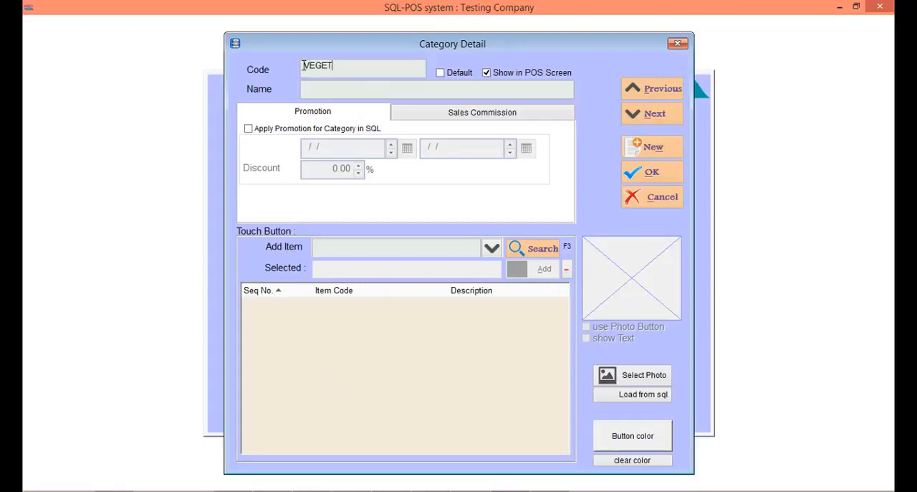
text(ABLE)
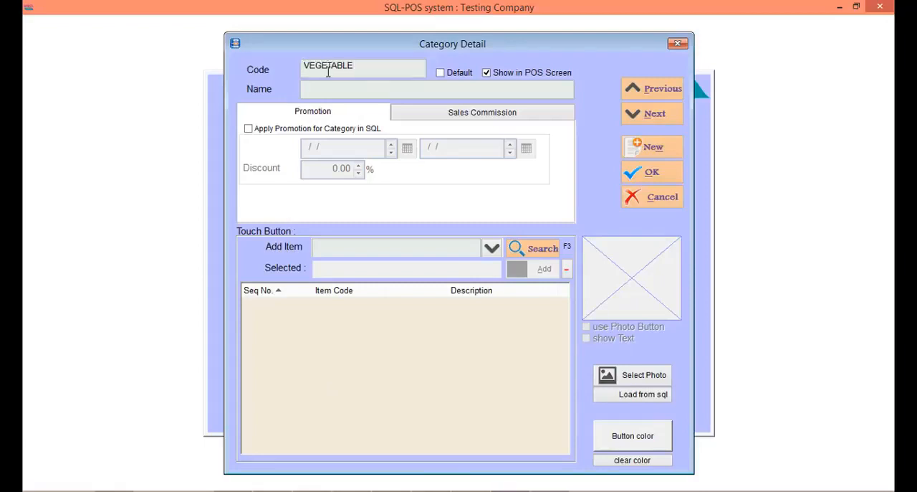
click(338, 89)
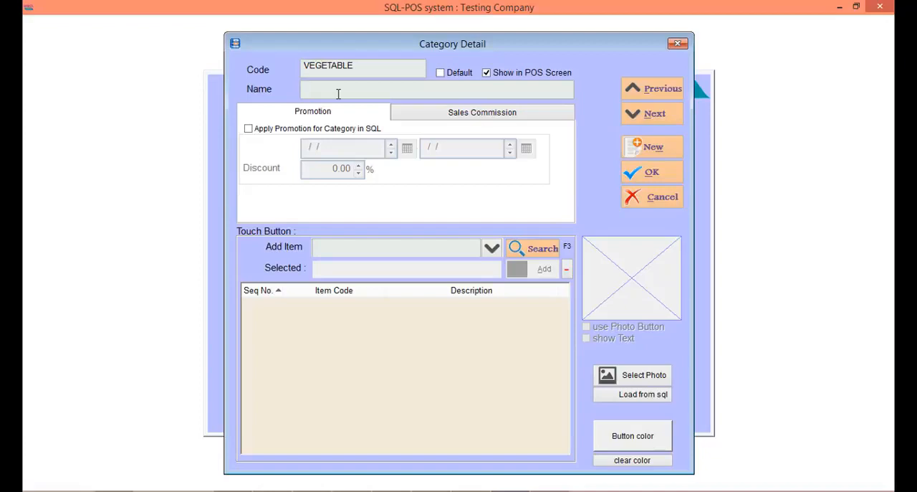
text(VEGETABLE)
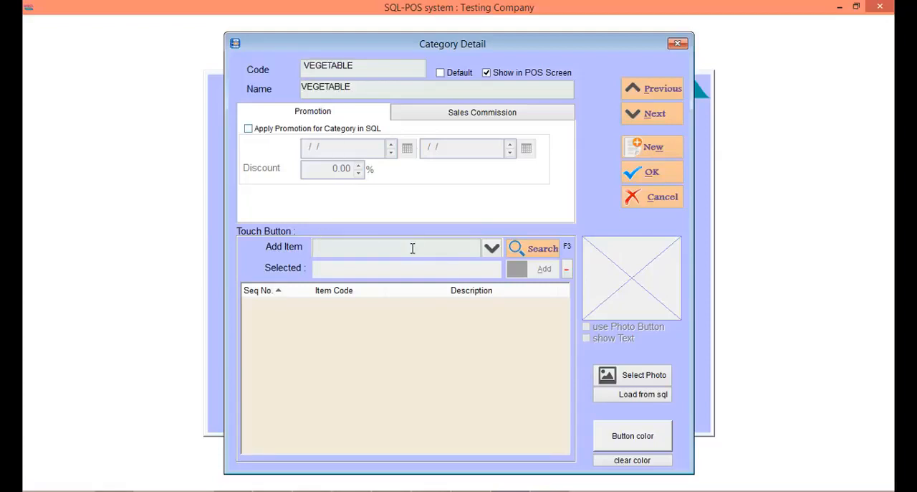
Add LADY FINGER, TOMATO and LETTUCE as VEGETABLE touch button items
text(L)
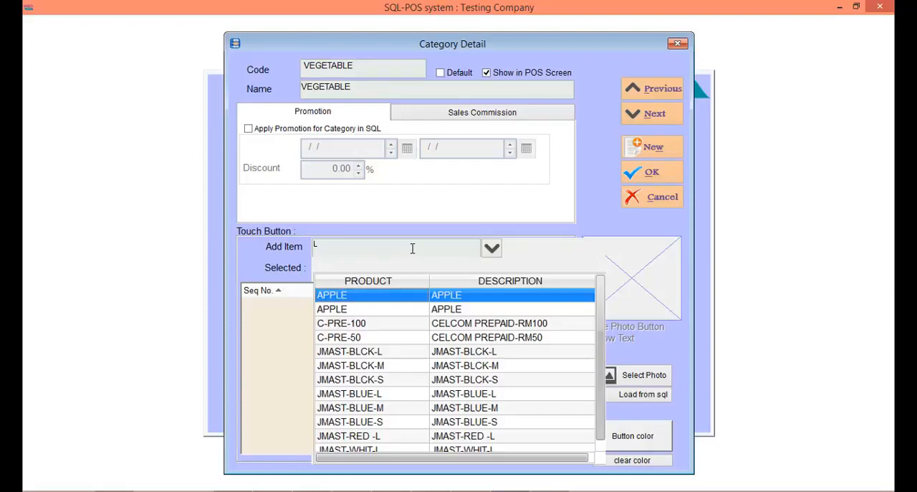
mouse_move(419, 363)
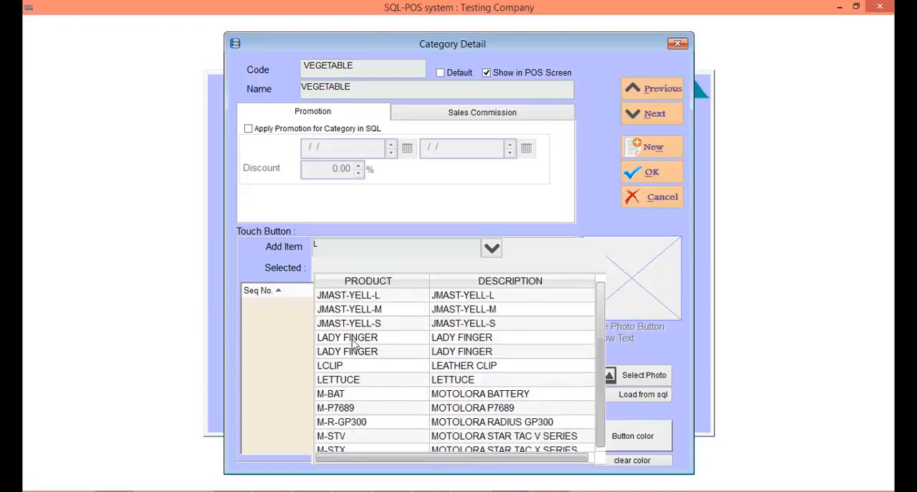
click(347, 337)
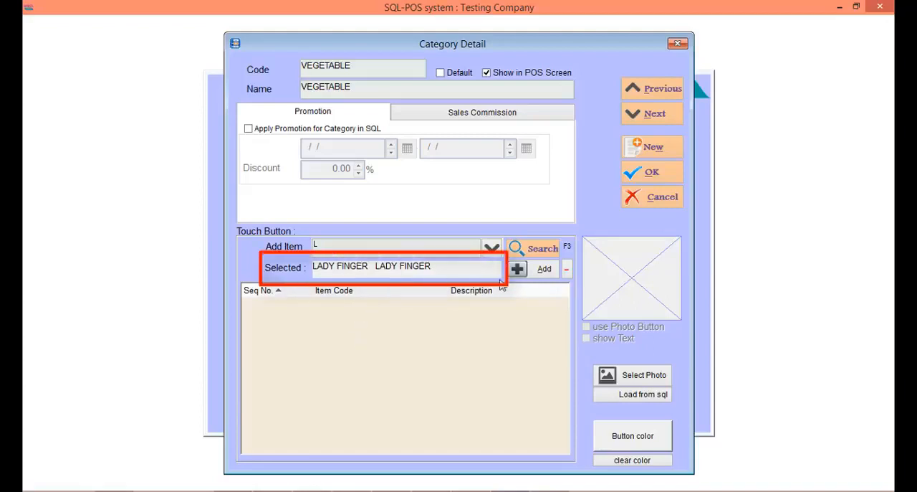
click(517, 269)
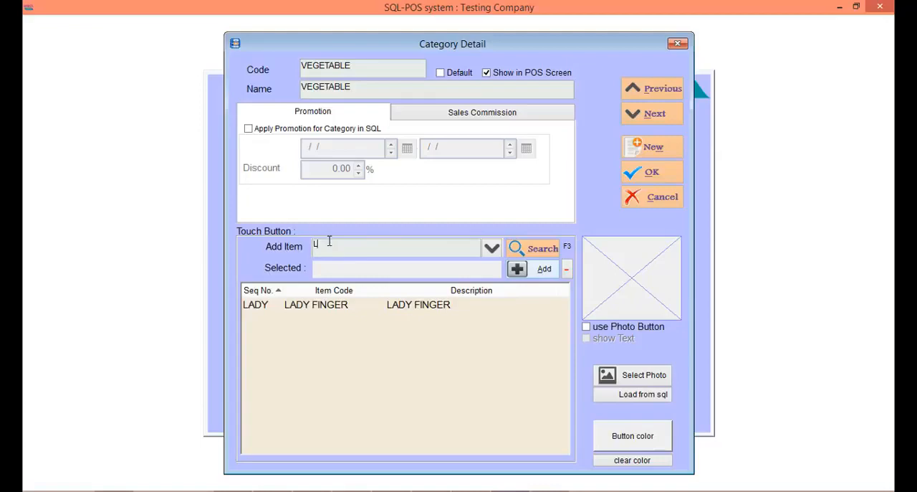
click(491, 248)
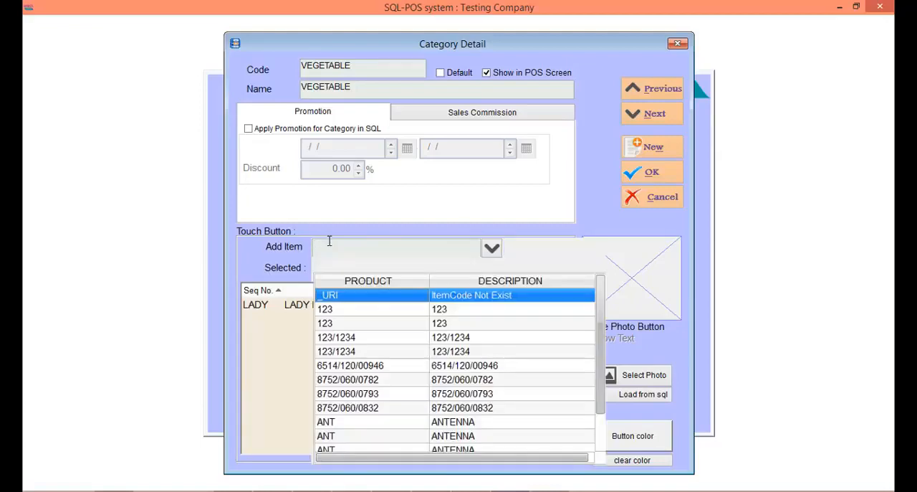
scroll(down, 3)
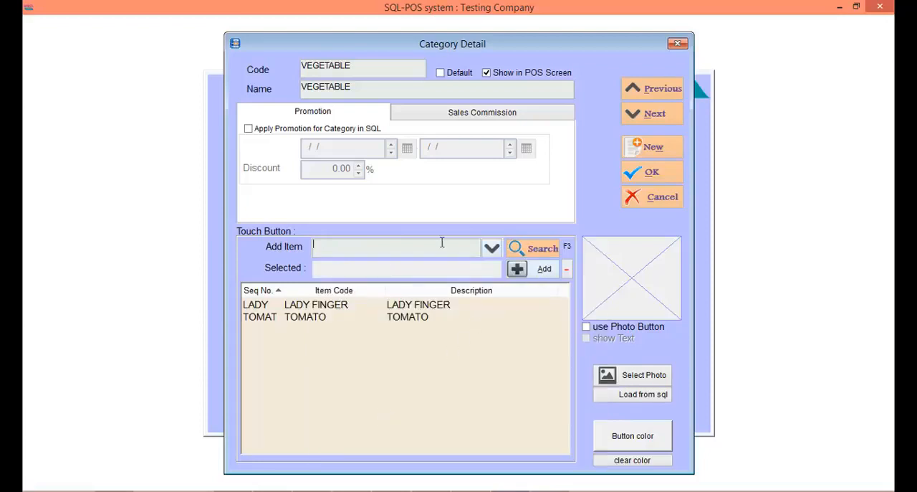
click(490, 247)
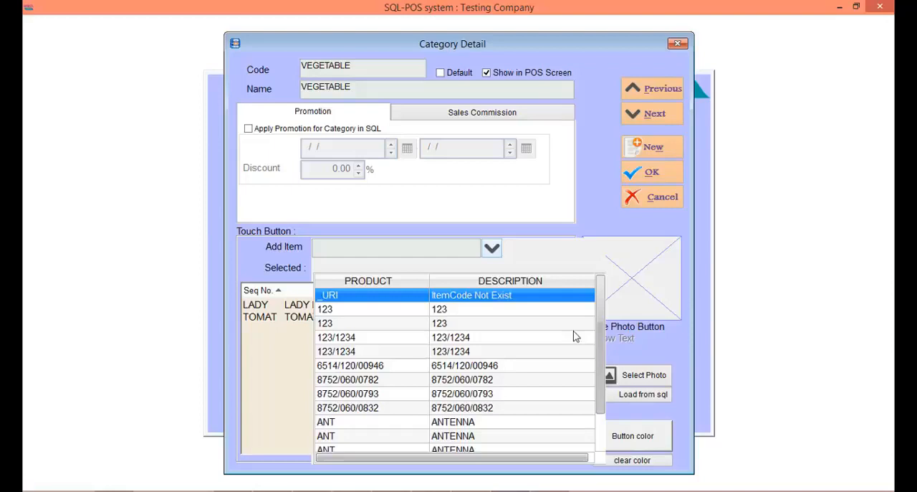
scroll(down, 3)
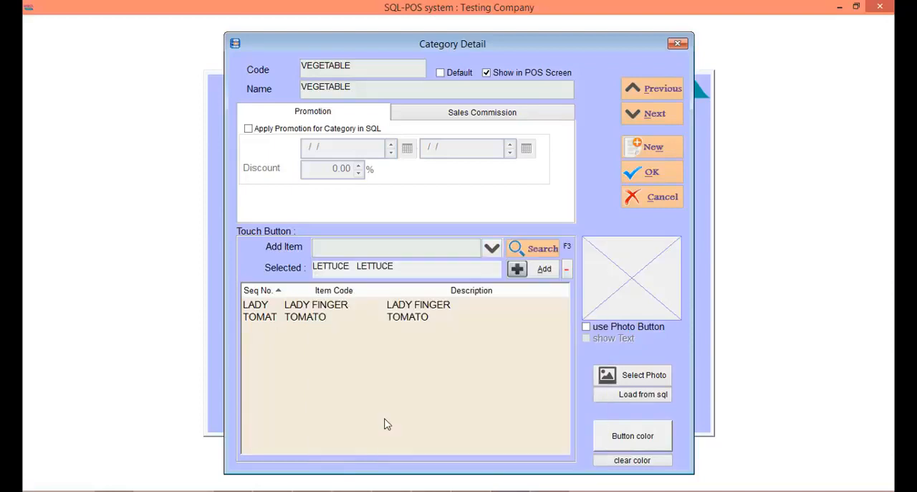
click(515, 268)
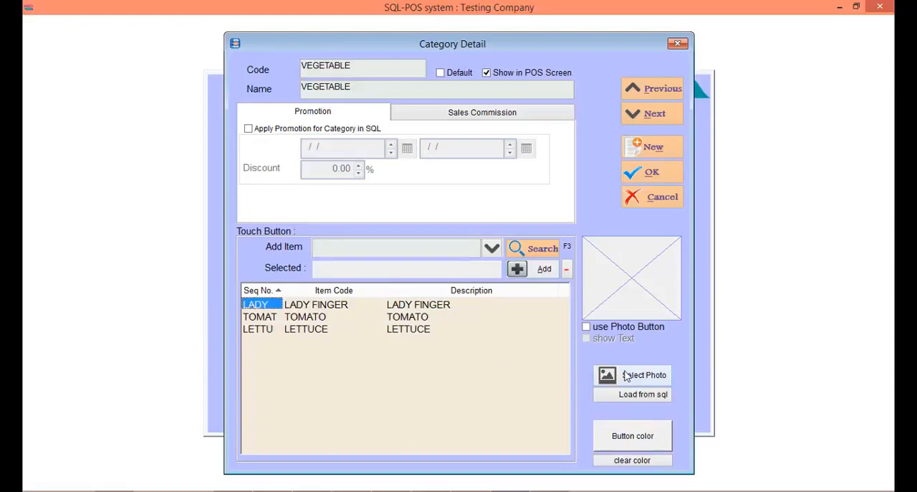
Attach the lady finger picture and check the tomato and lettuce button photos
click(632, 375)
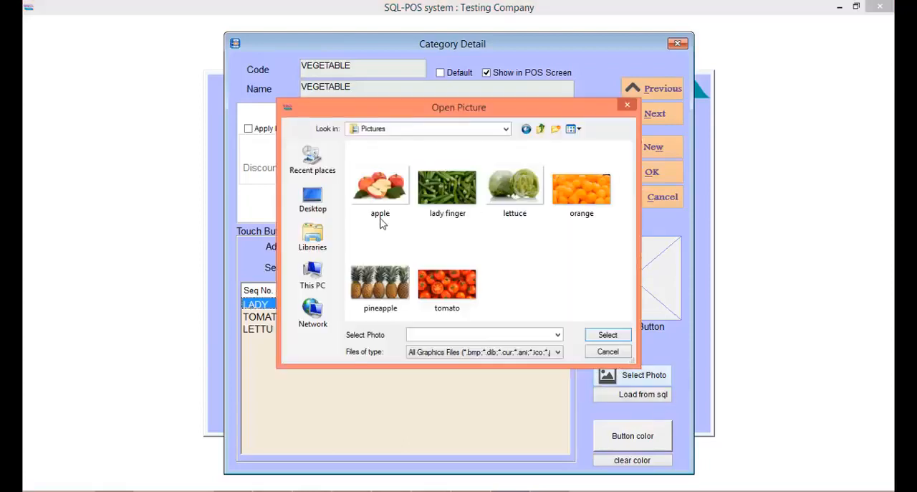
click(447, 183)
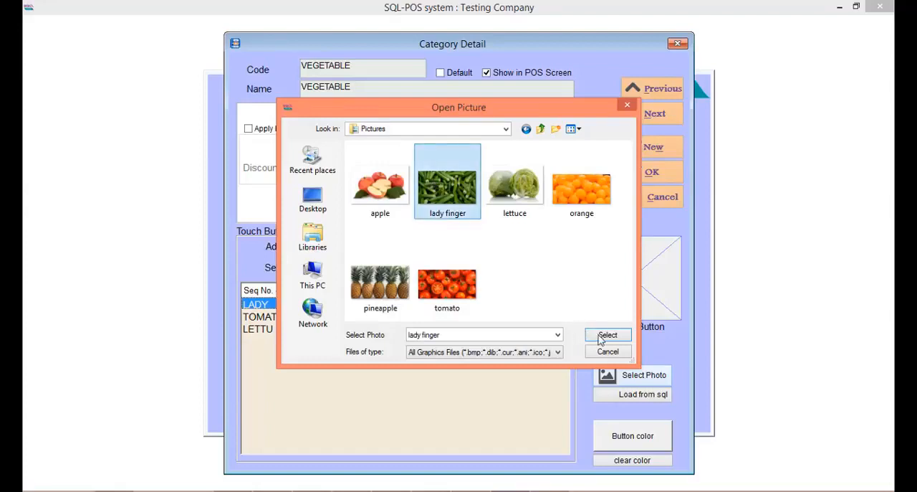
click(608, 333)
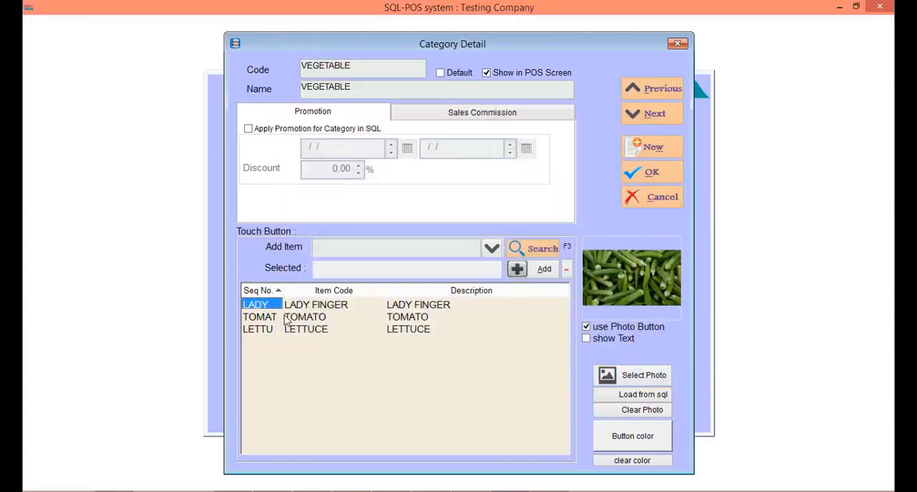
click(632, 374)
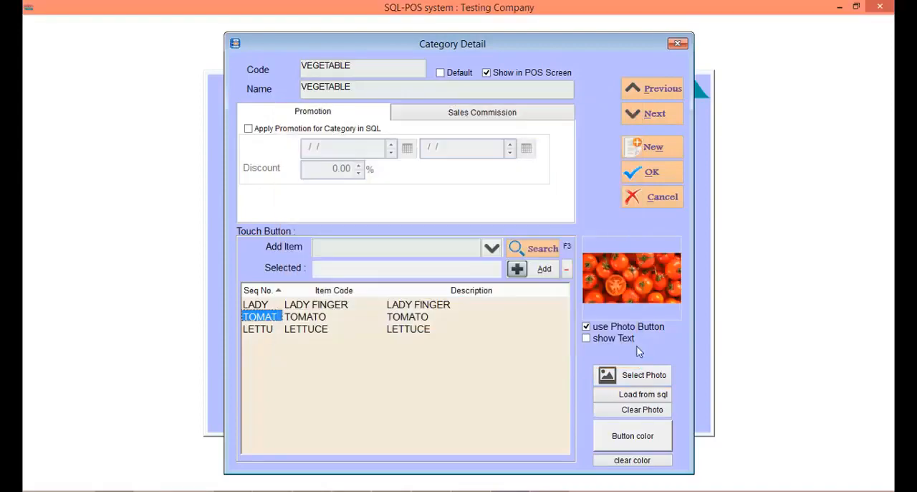
click(644, 375)
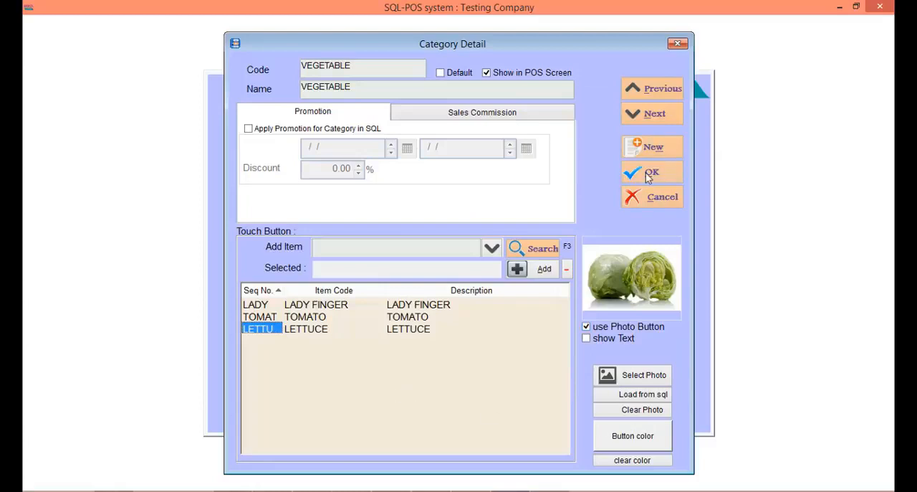
Save VEGETABLE and enter a new category with code and name FRUIT
click(652, 172)
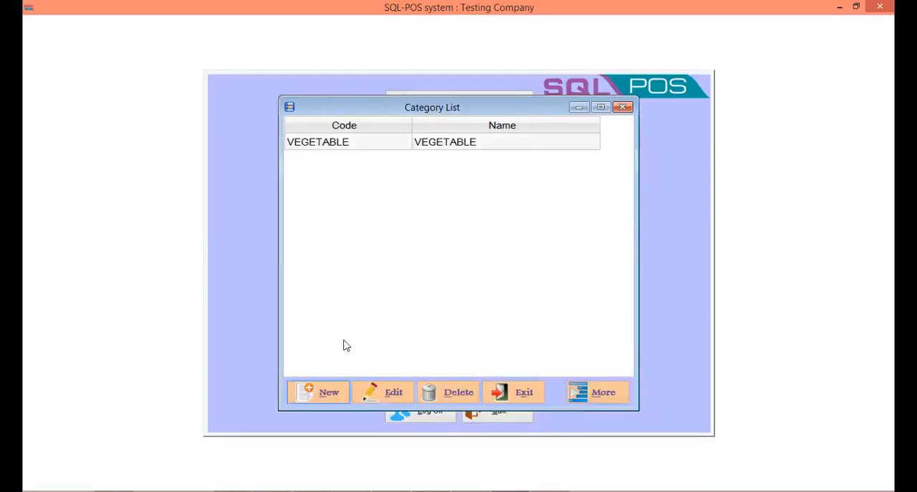
click(319, 391)
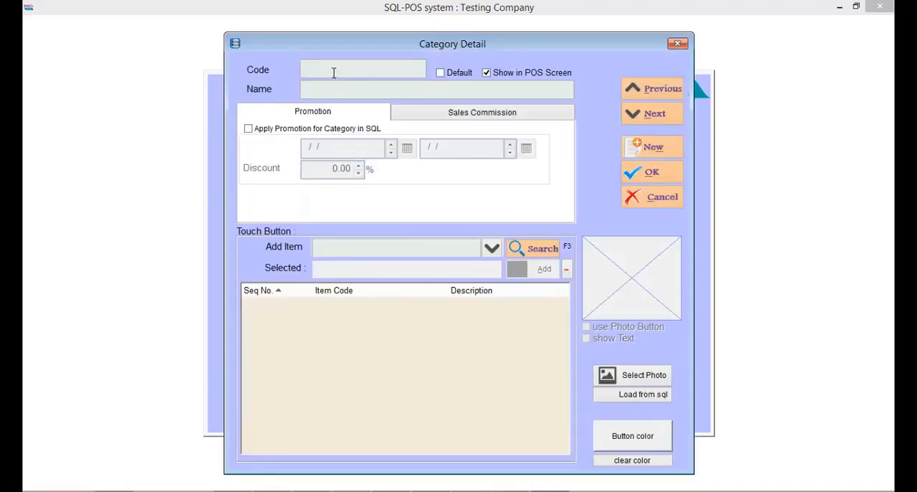
text(FRUIT)
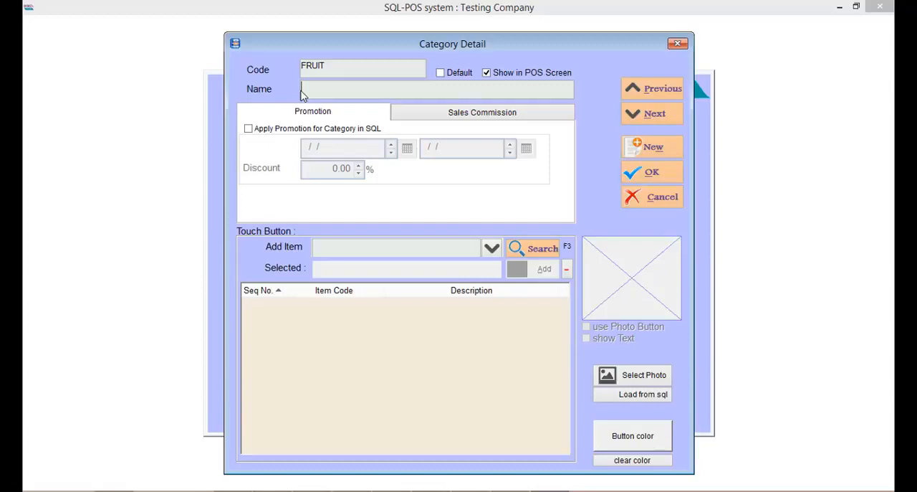
text(FRUIT)
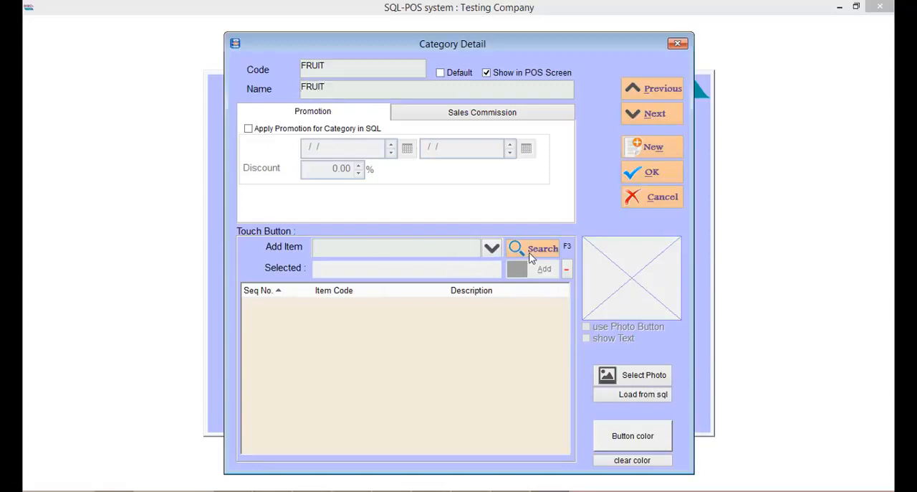
Add APPLE, ORANGE and PINEAPPLE with photos to FRUIT and save it
click(538, 248)
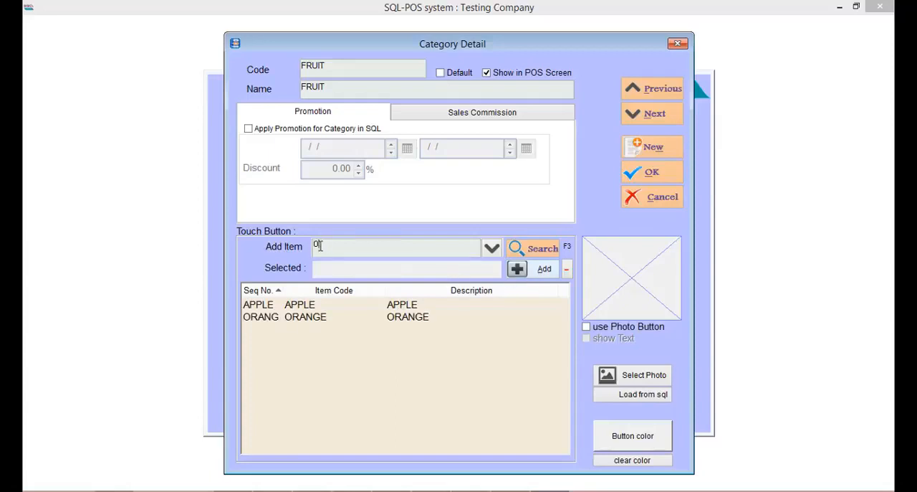
click(491, 248)
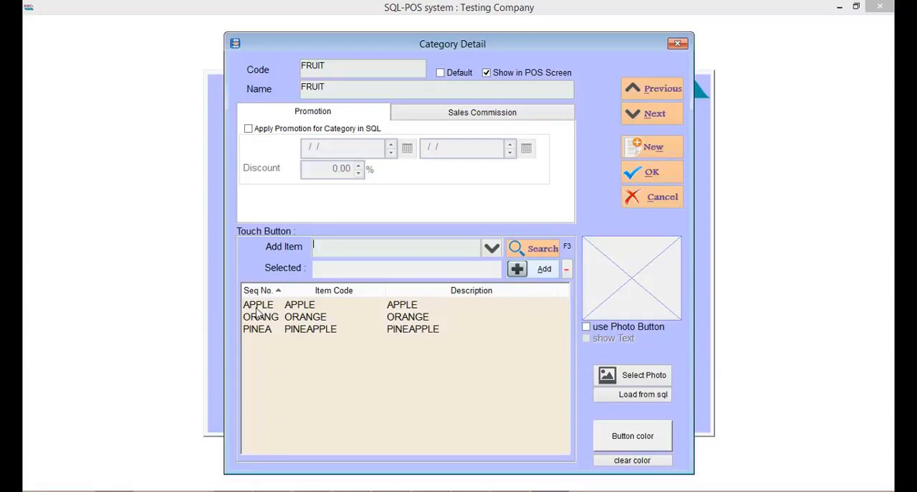
click(257, 303)
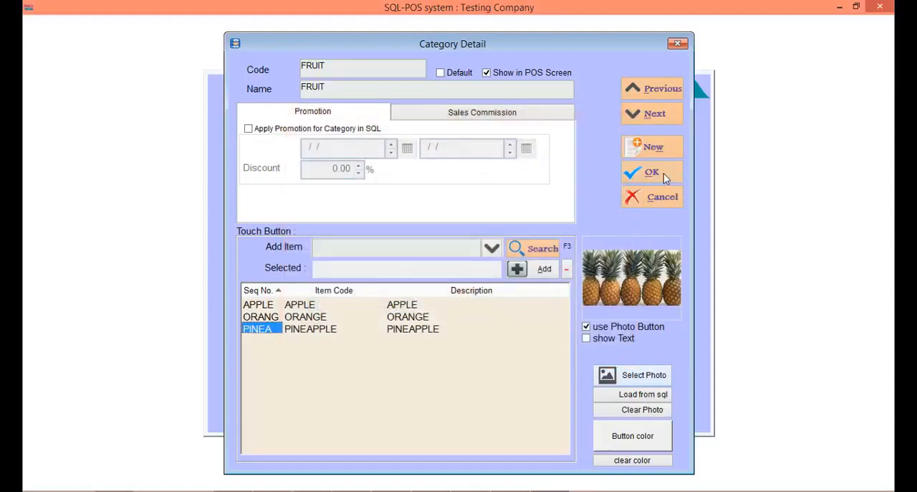
click(651, 172)
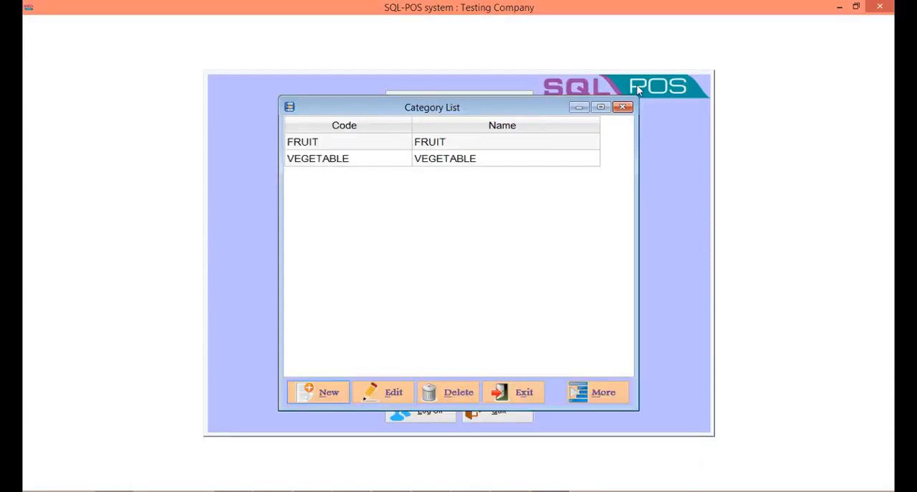
Close the category list and launch the POS [F8] touch screen
click(622, 107)
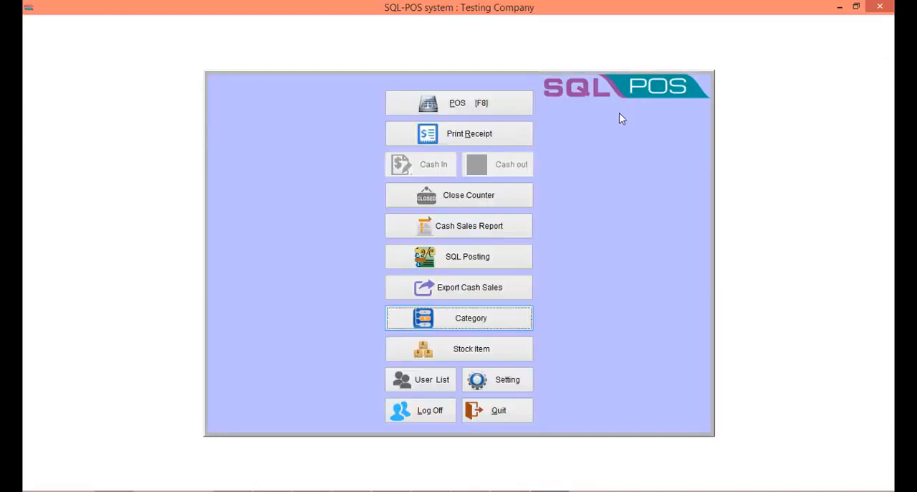
click(458, 103)
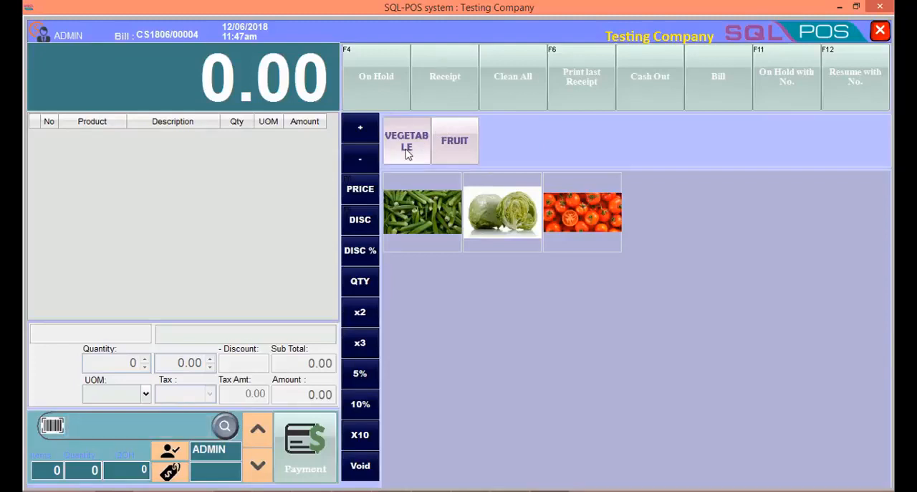
Ring up lettuce and apple for a 23.50 bill and proceed to payment
click(455, 140)
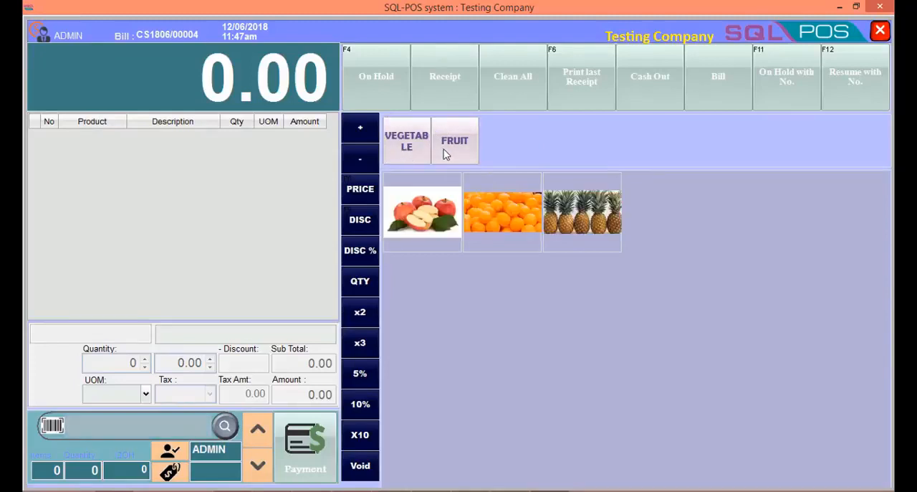
click(407, 141)
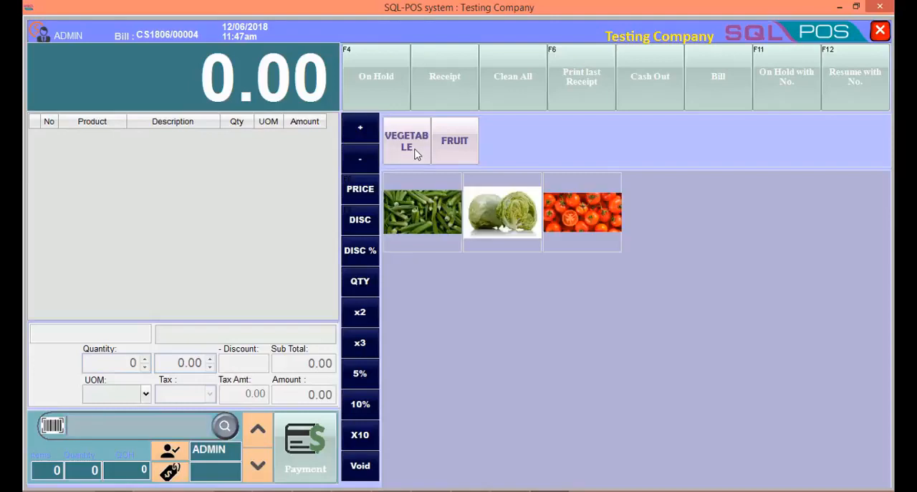
click(503, 212)
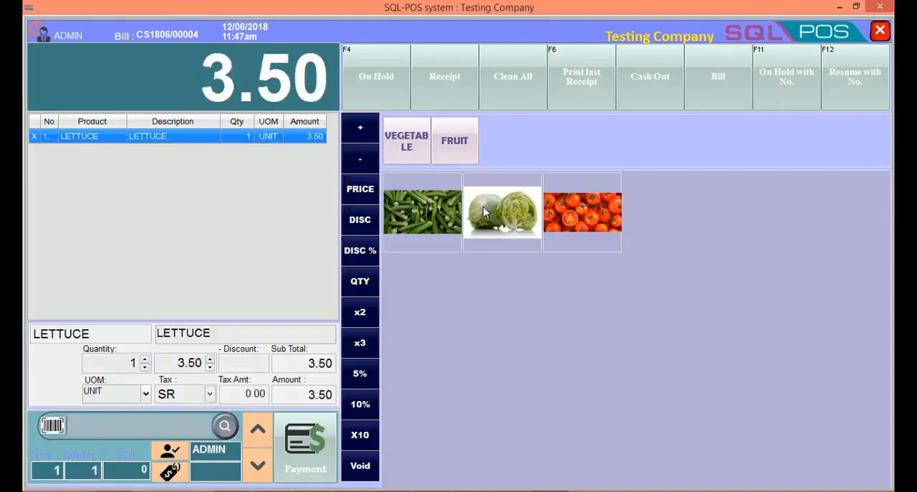
click(454, 140)
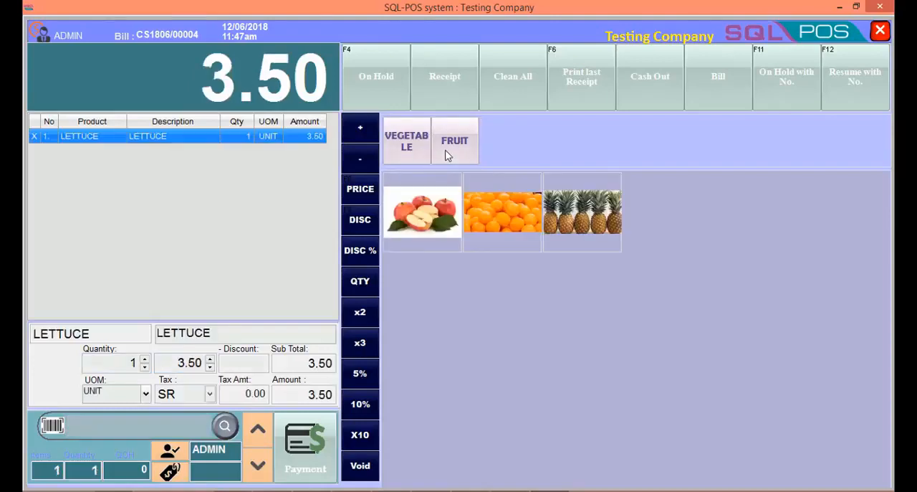
click(422, 211)
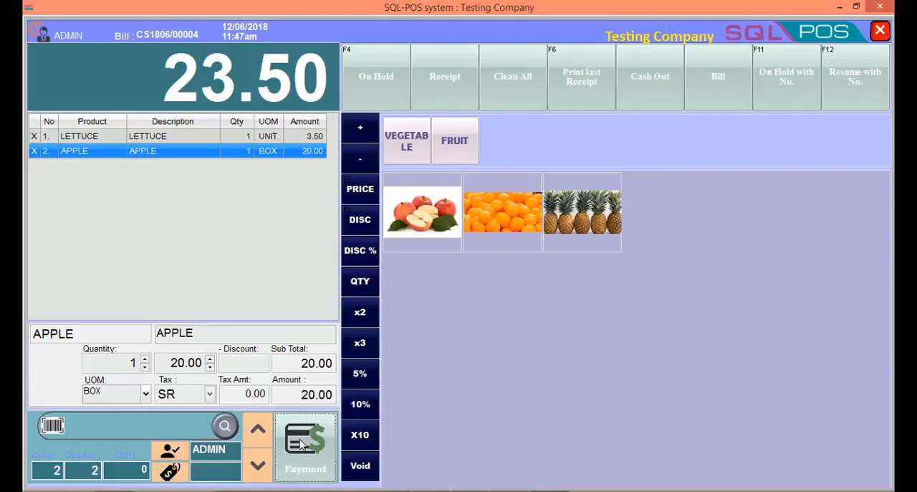
click(304, 444)
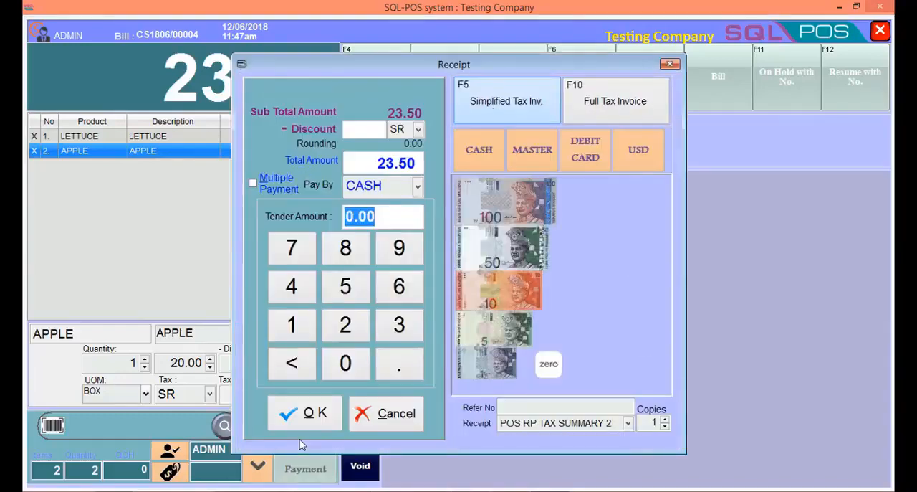